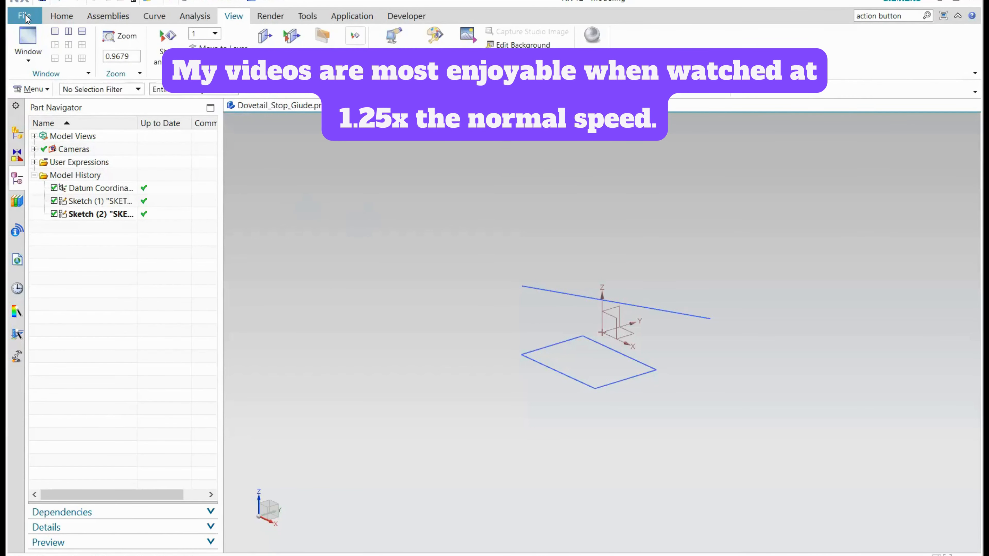
Step: Bring up the Displayed Part Properties of model1.prt via File > Properties
click(24, 16)
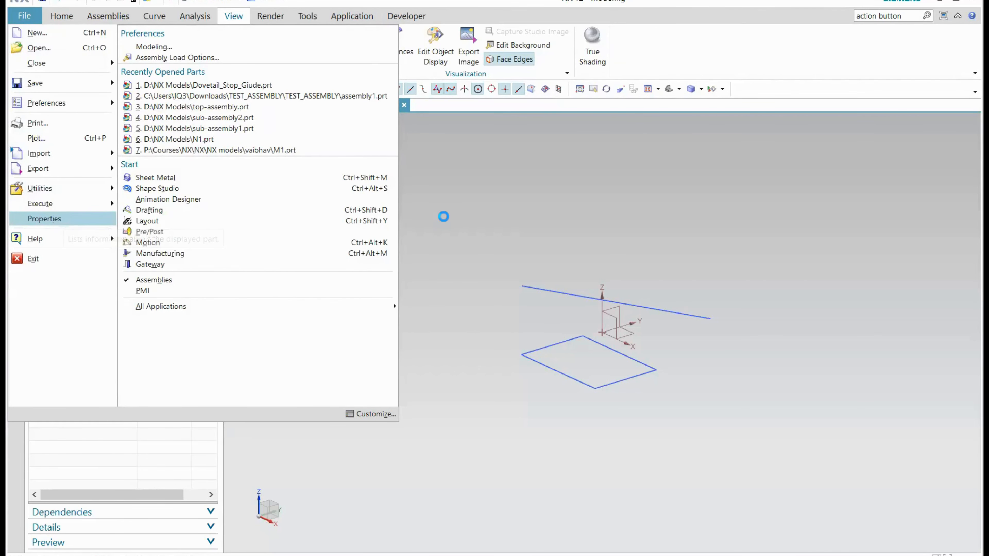
click(45, 219)
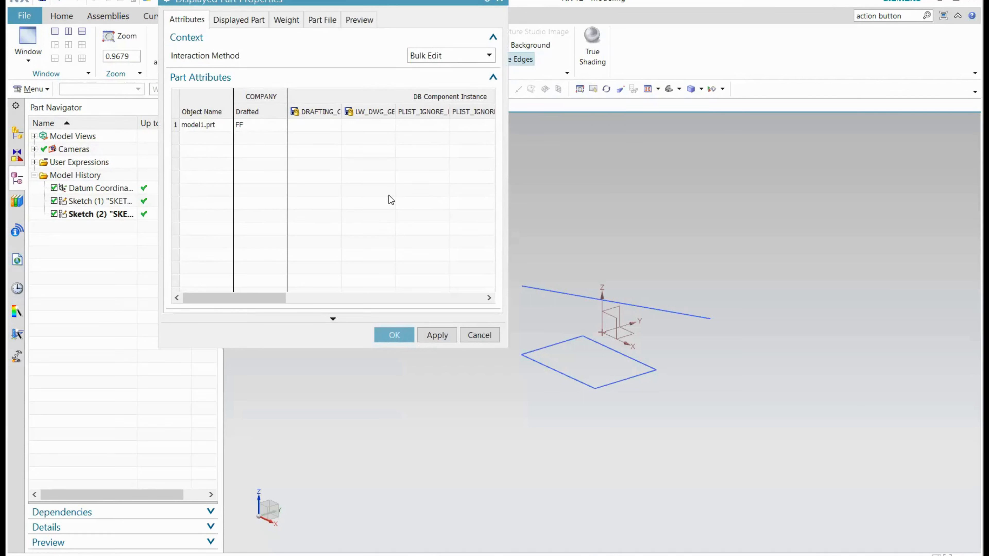
mouse_move(291, 225)
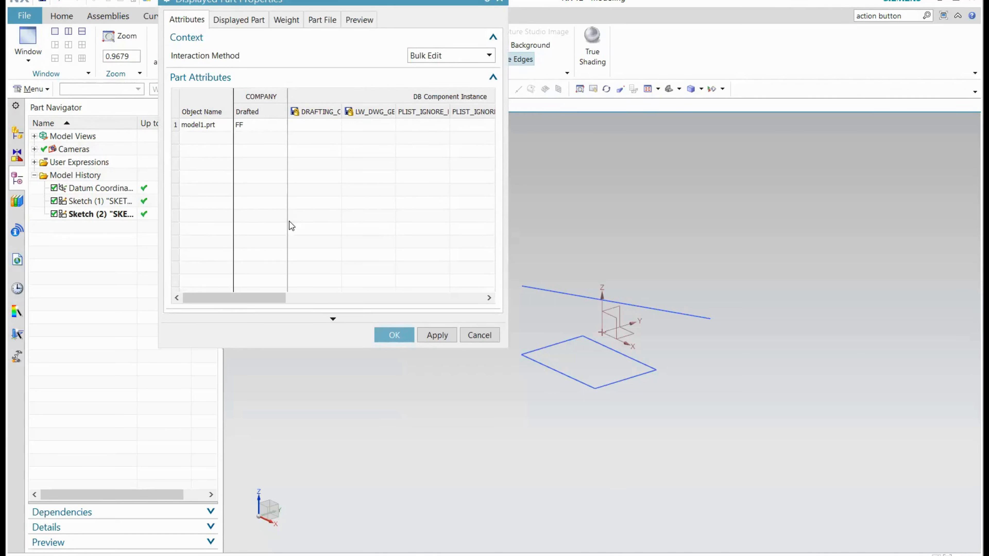
mouse_move(188, 7)
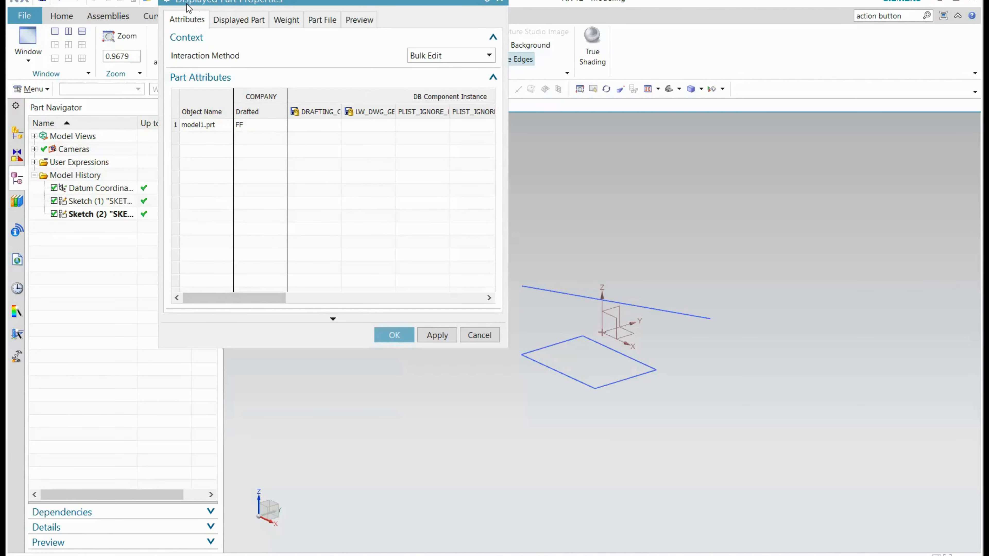
mouse_move(336, 9)
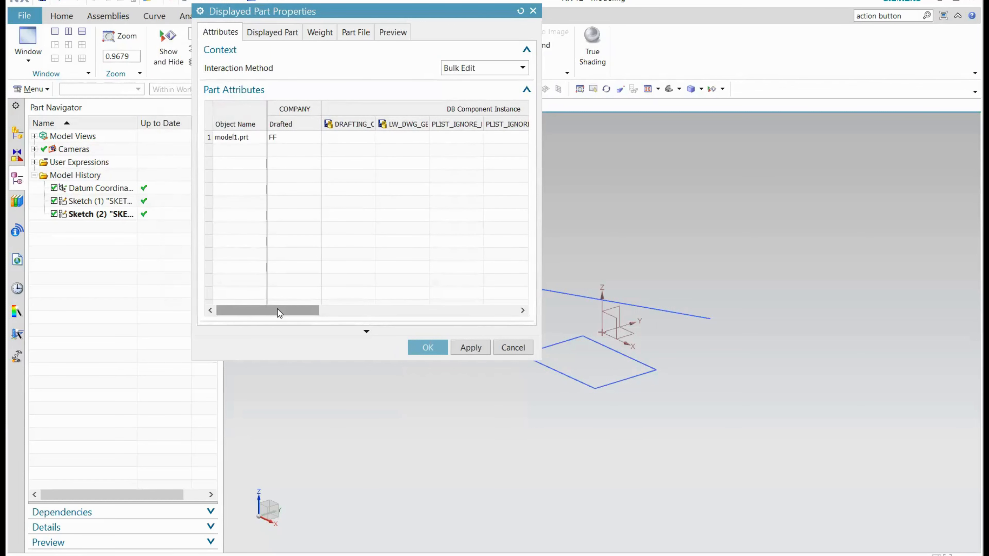
click(295, 108)
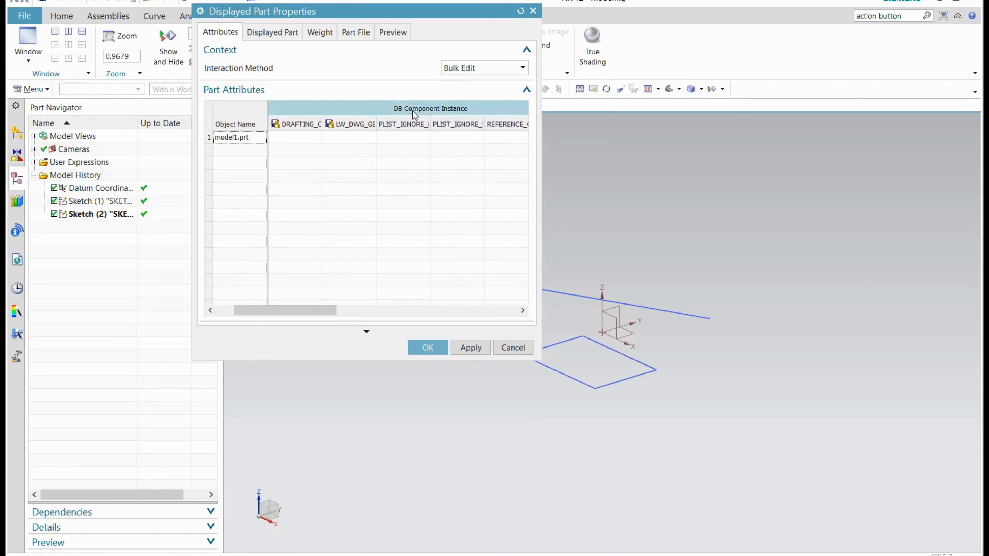
drag(285, 310, 306, 310)
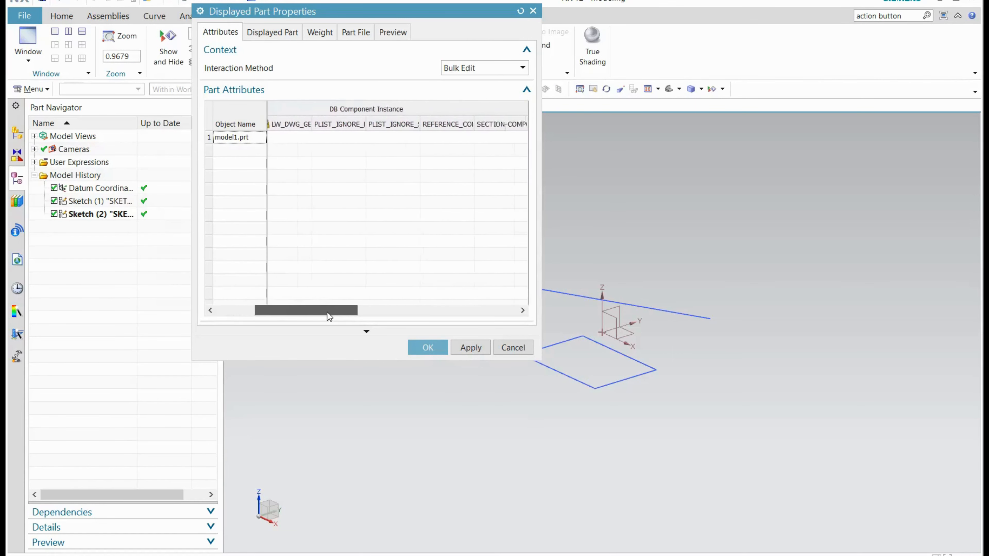
drag(306, 309, 350, 309)
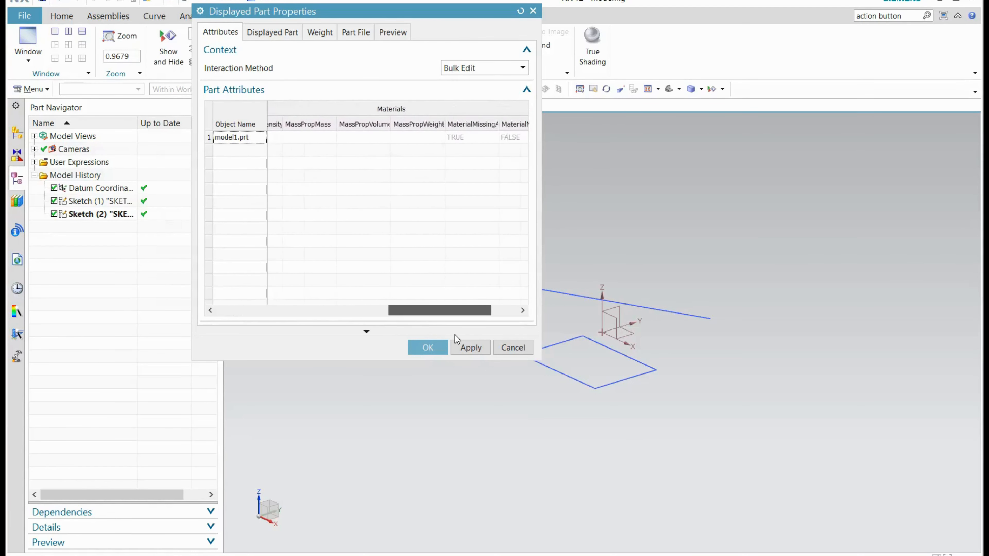
scroll(left, 3)
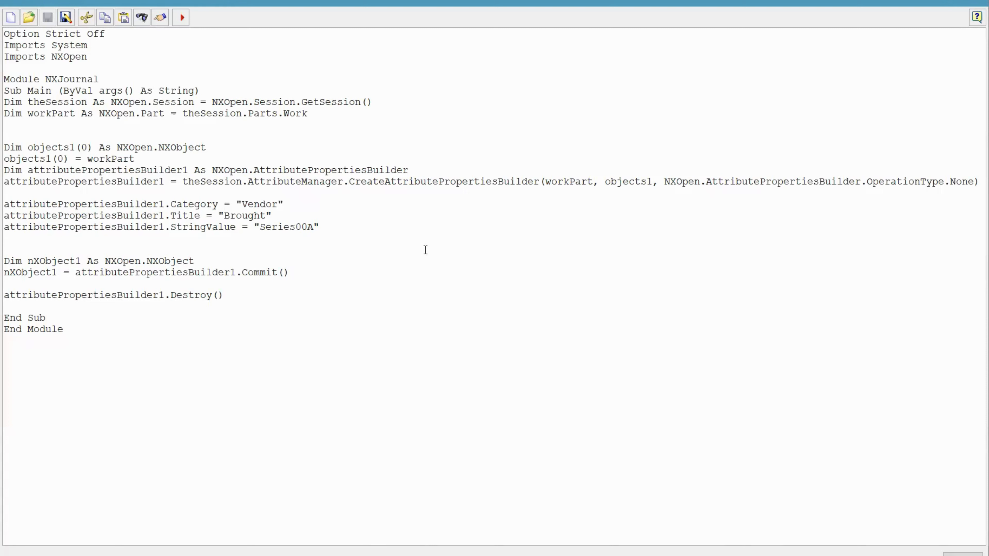
click(4, 247)
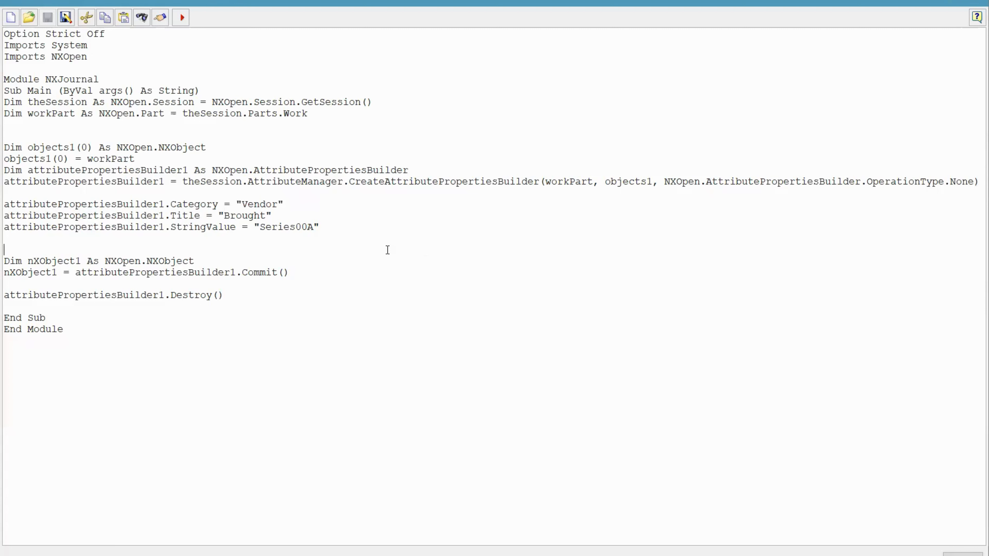
double_click(330, 170)
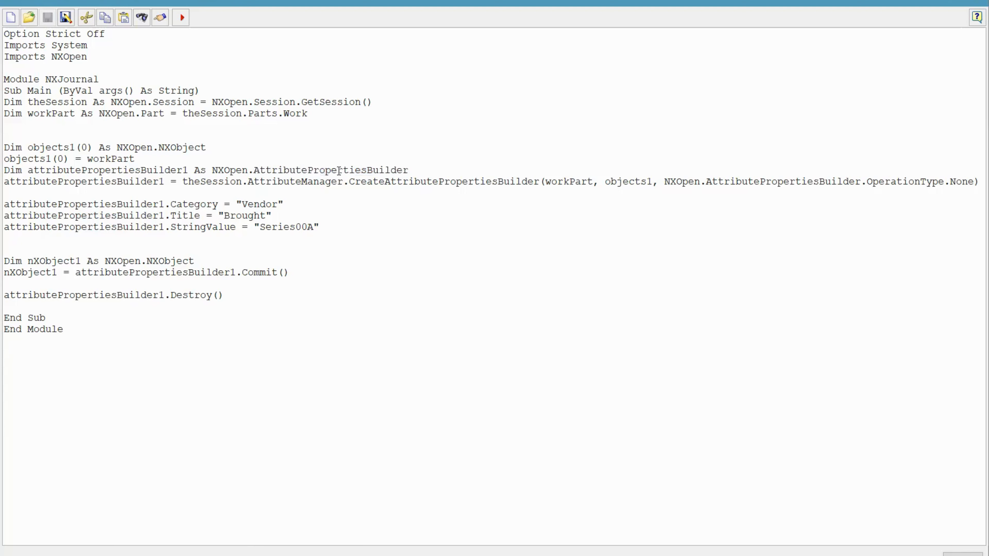
double_click(329, 170)
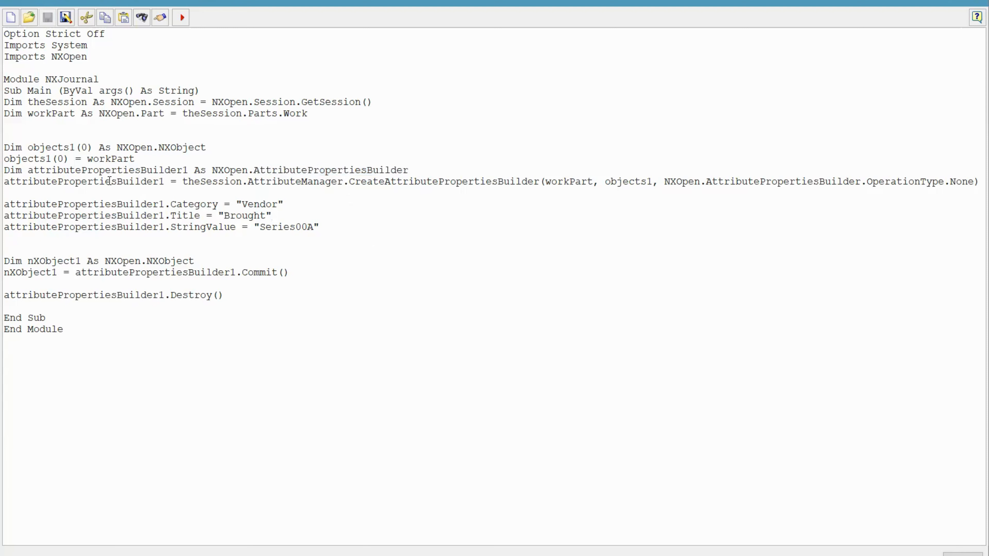
double_click(84, 181)
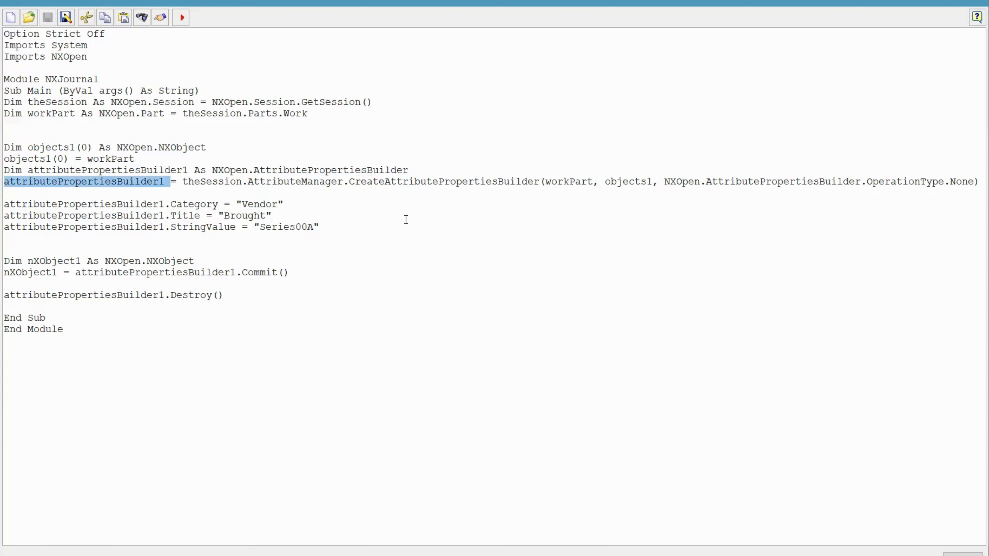
double_click(443, 182)
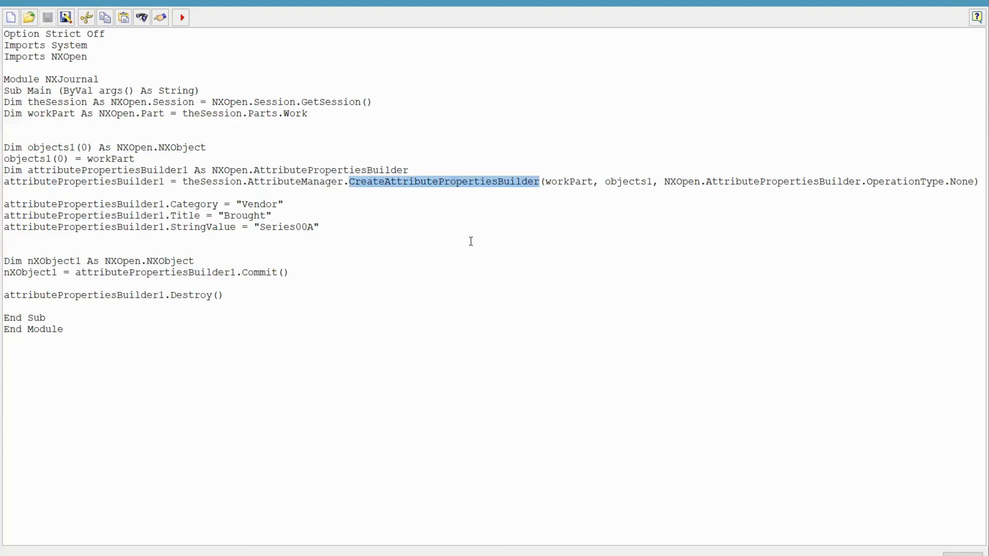
mouse_move(523, 223)
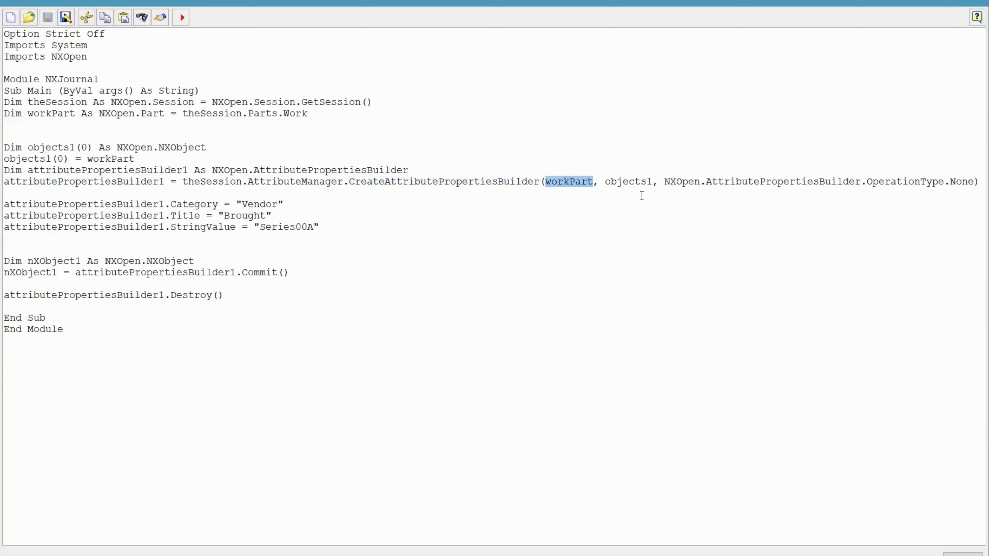
mouse_move(755, 257)
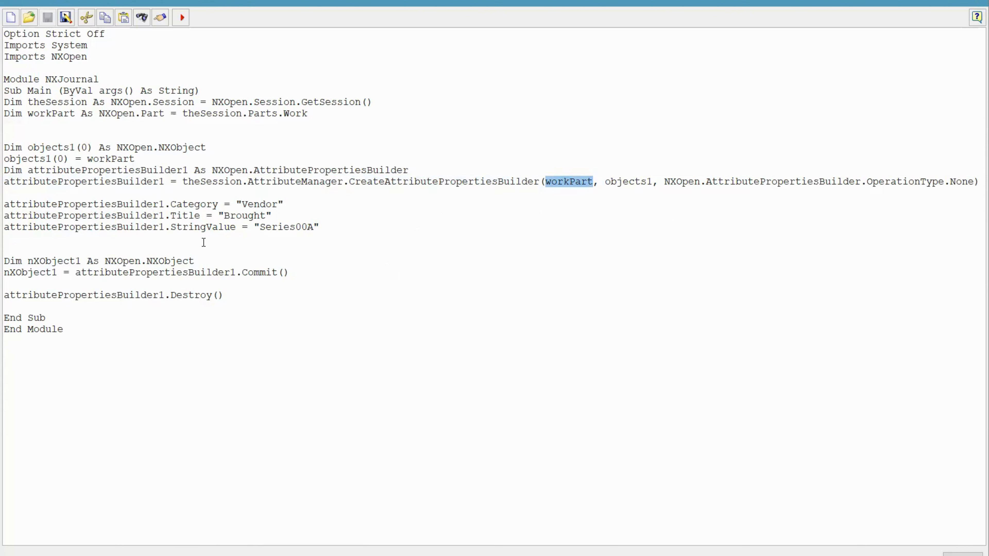
double_click(194, 204)
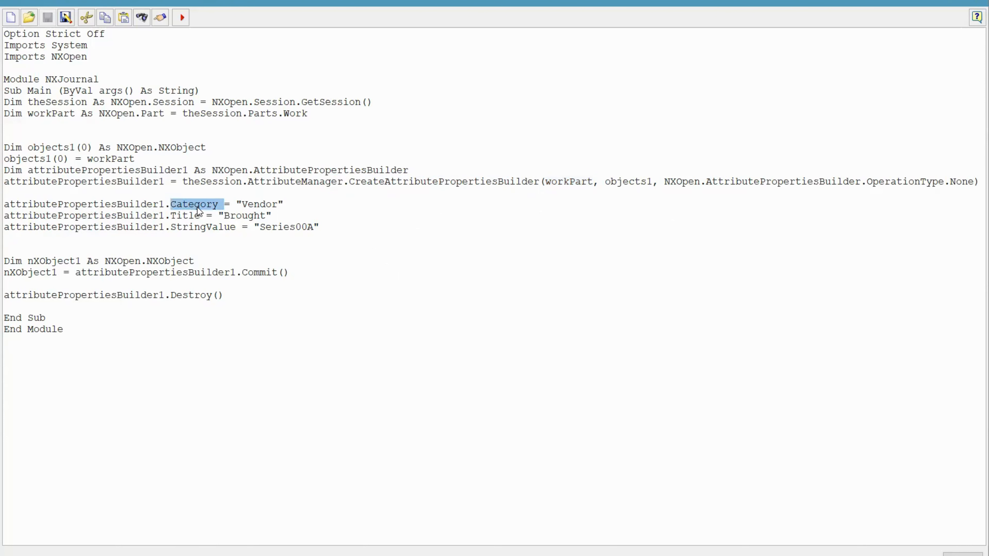
mouse_move(188, 217)
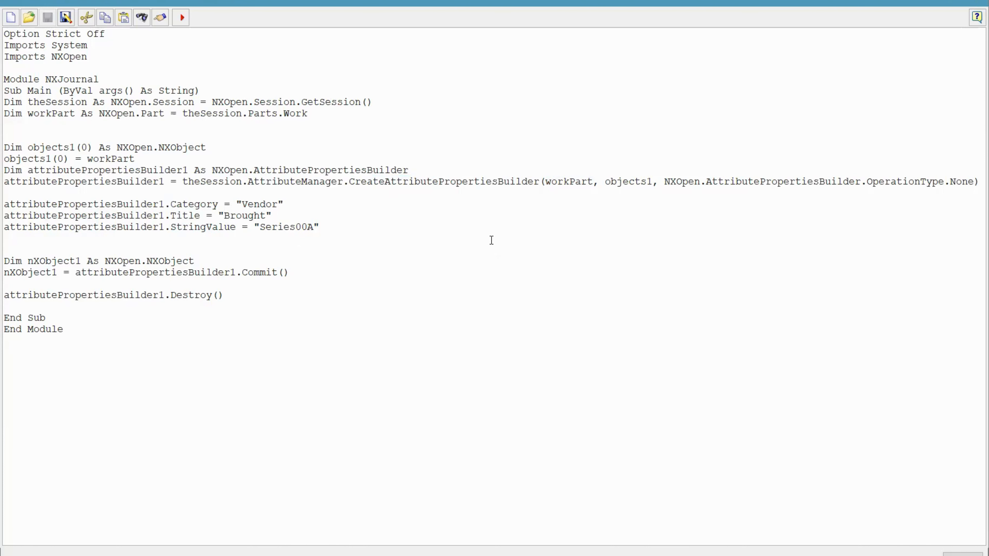
double_click(258, 204)
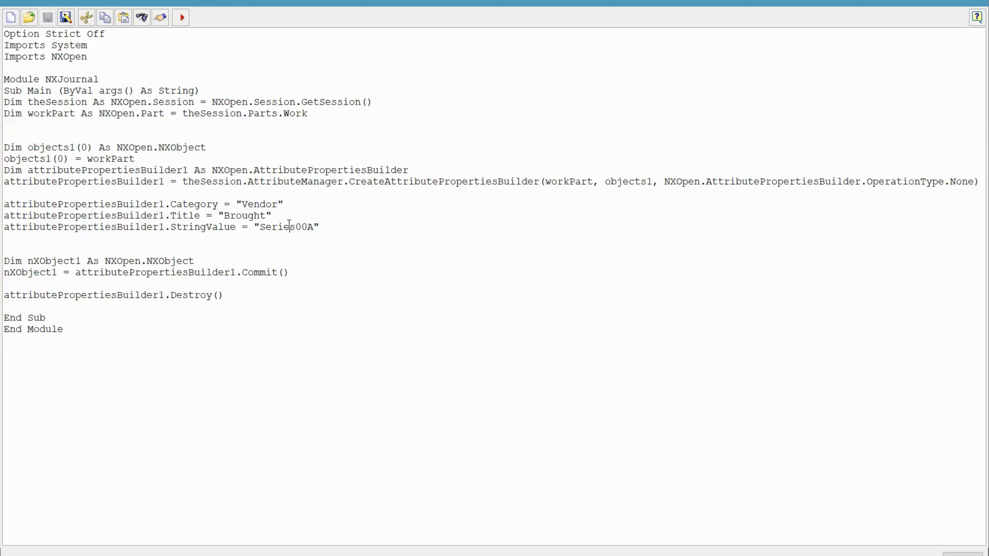
click(225, 294)
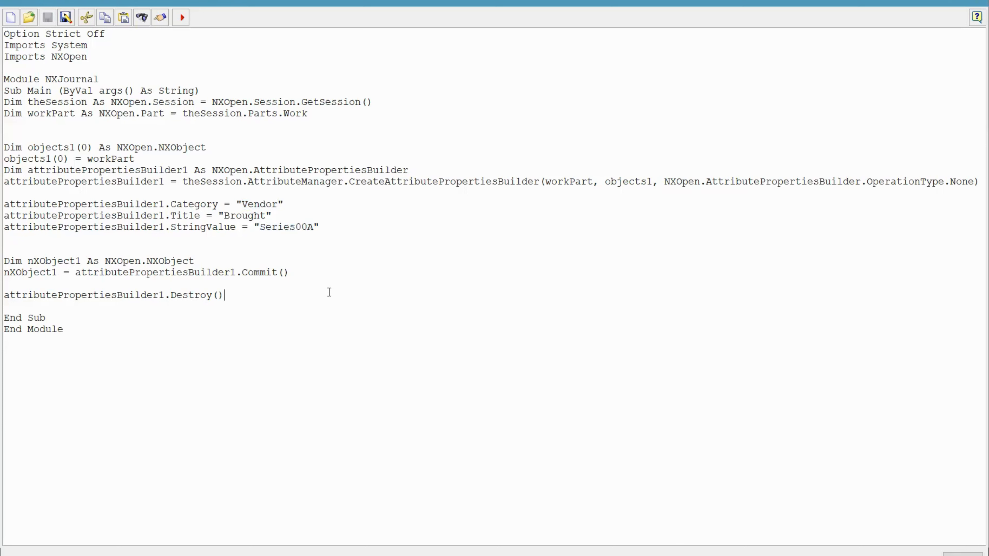
mouse_move(322, 282)
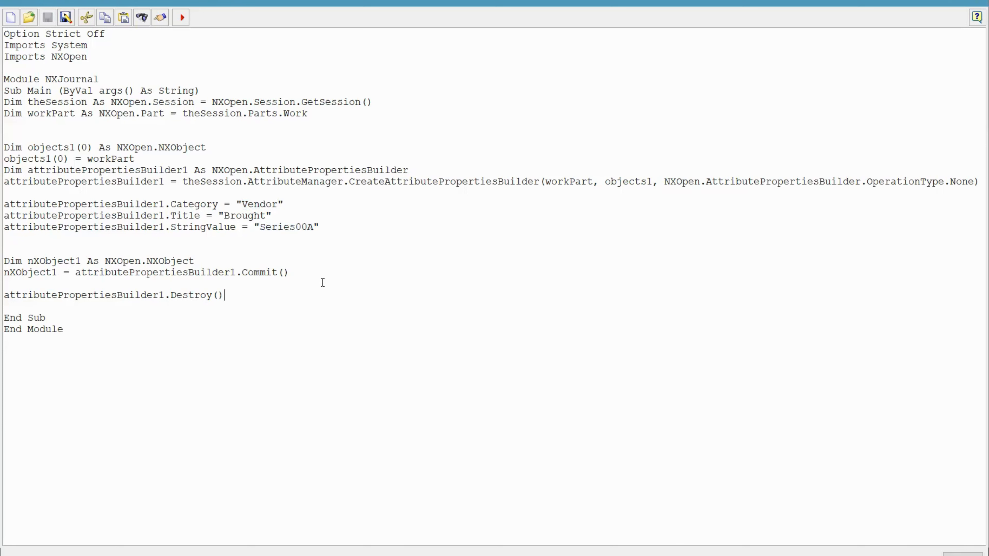
double_click(258, 272)
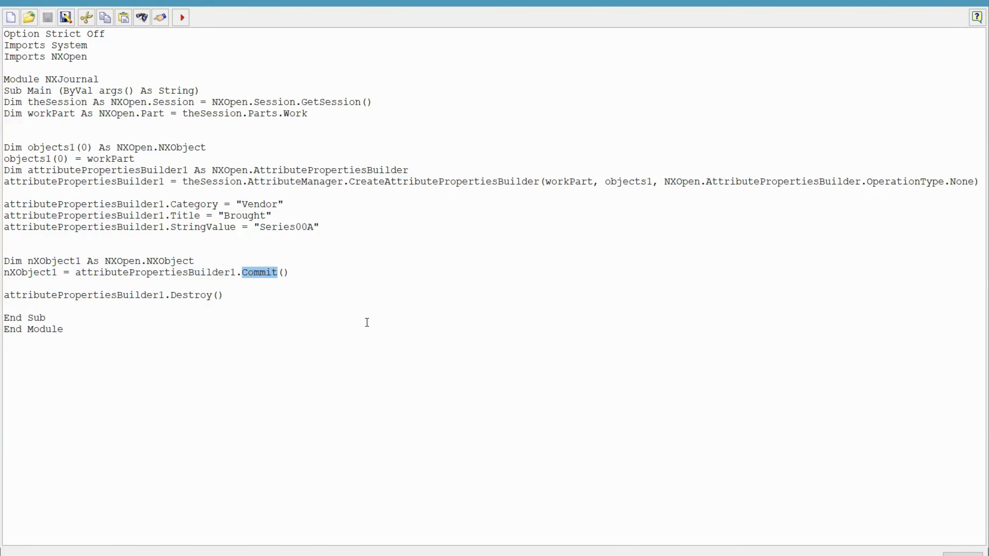
double_click(191, 295)
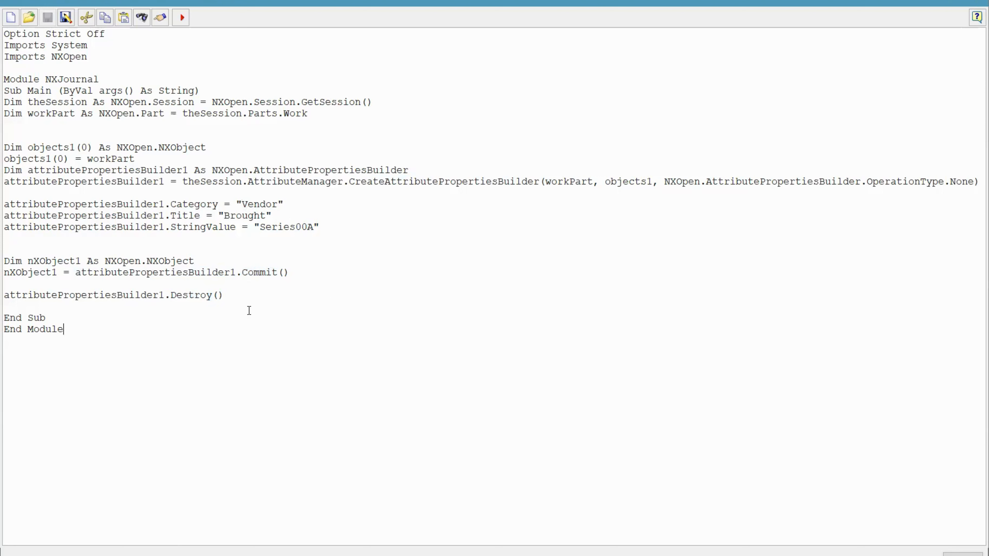
mouse_move(180, 17)
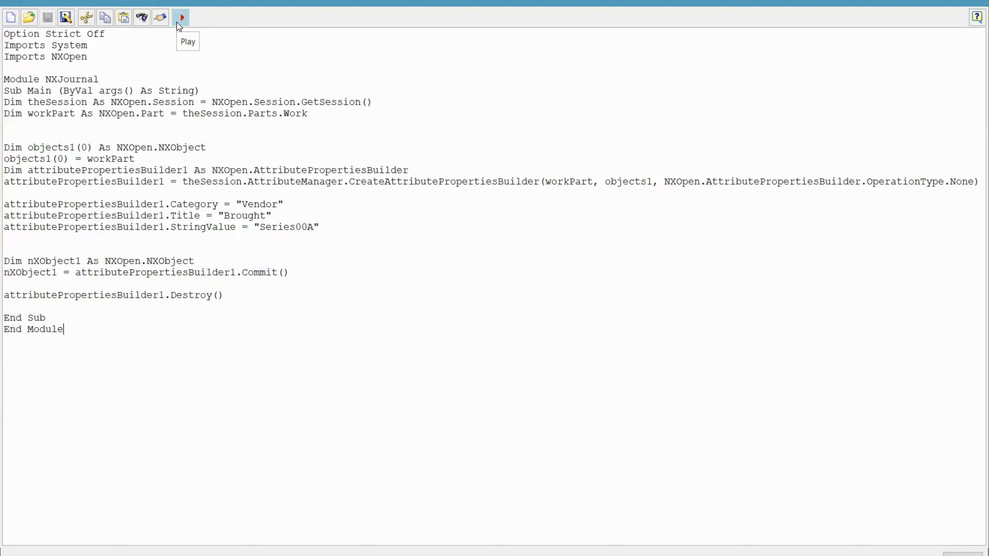
Step: Run the journal on the work part from the Journal Editor's Play button
click(180, 17)
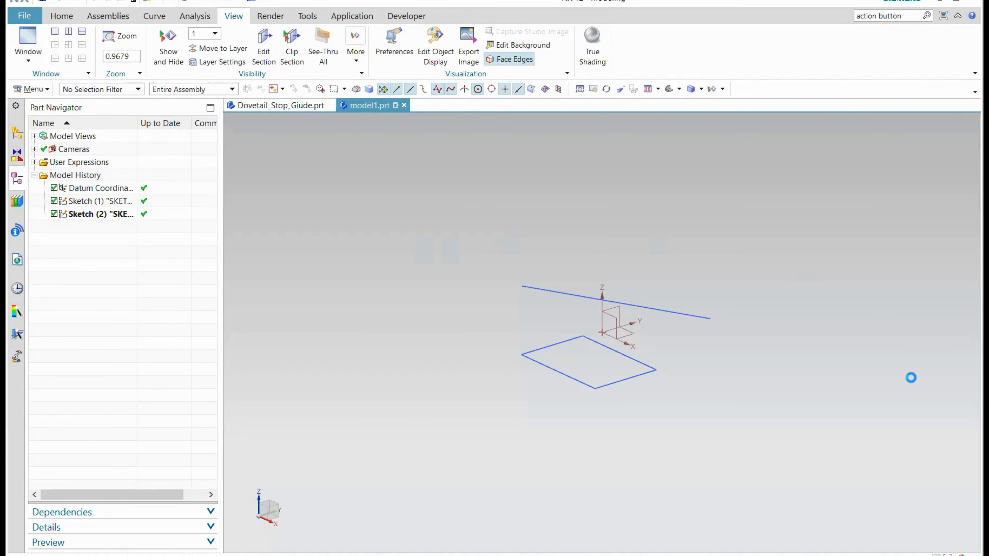
mouse_move(876, 335)
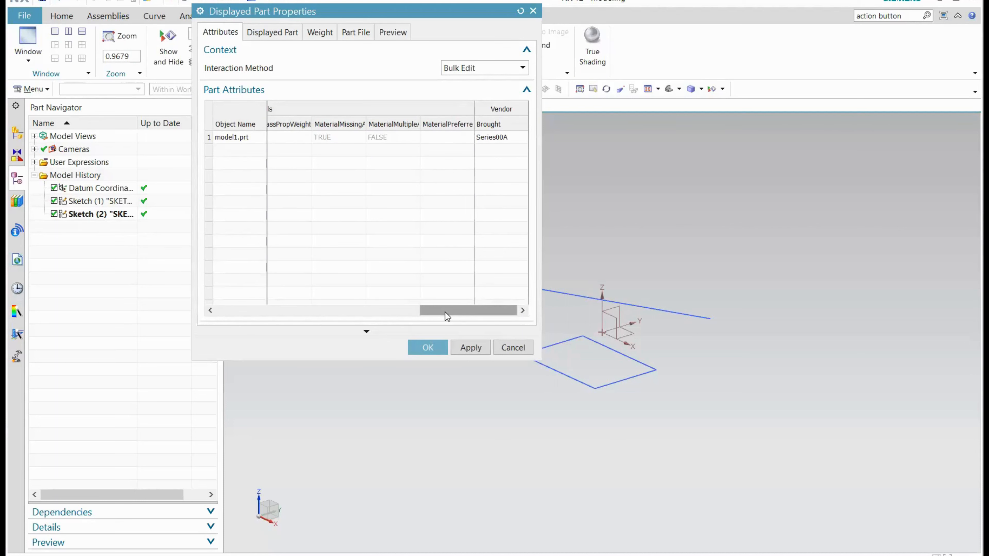
Step: Reveal the new Vendor column Brought holding Series00A in model1.prt's attributes
click(501, 109)
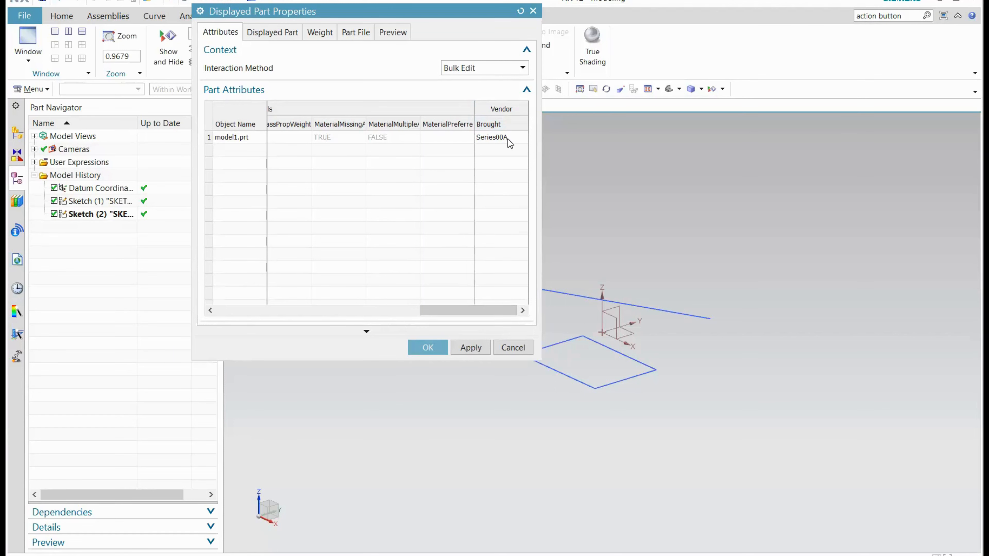
mouse_move(863, 380)
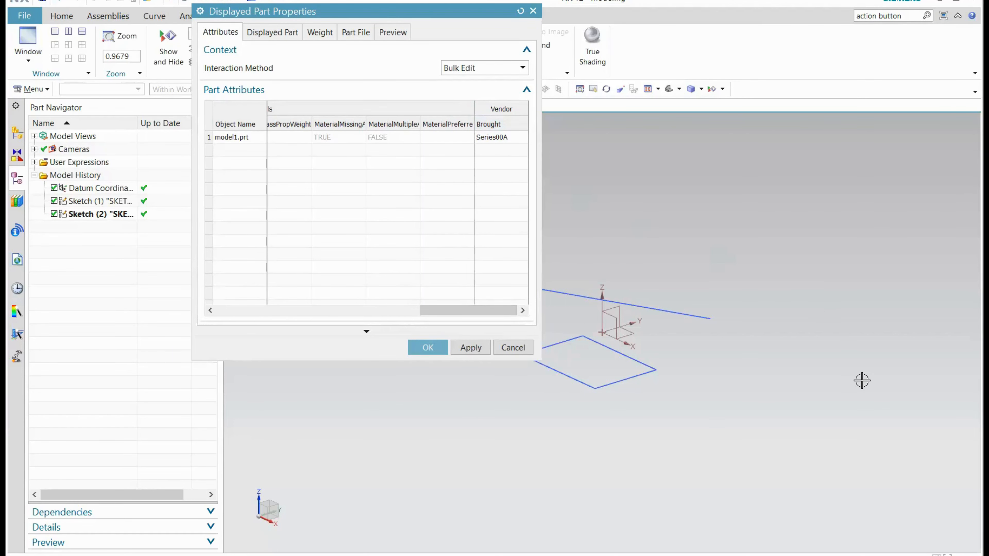